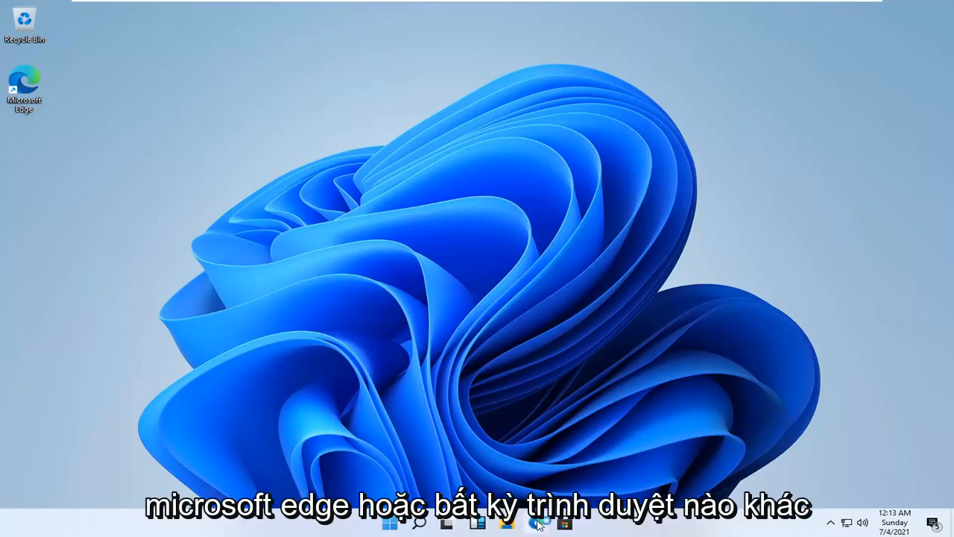
- Launch Microsoft Edge from the taskbar to reach the Google homepage
{"action": "left_click", "coordinate": [536, 528]}
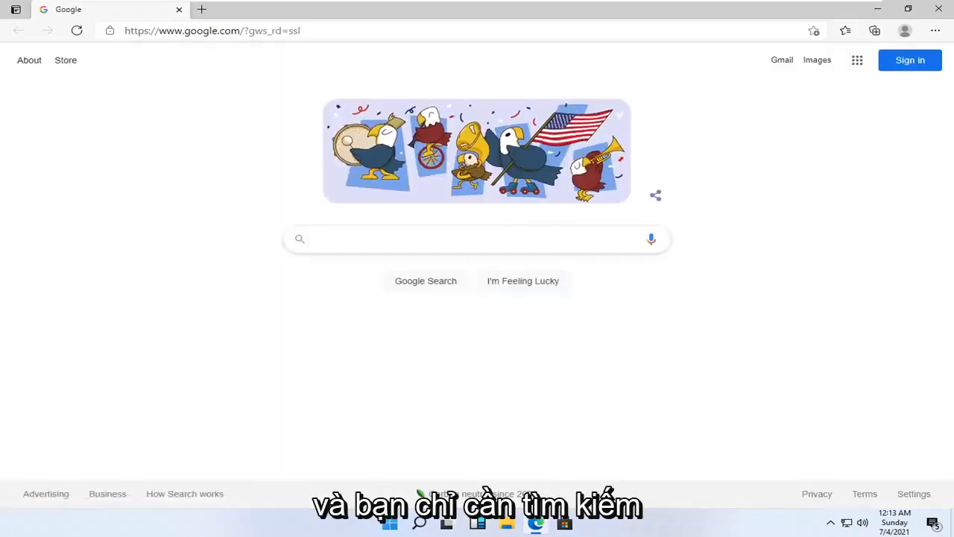
- Search 'google chrome' and open 'Google Chrome - Download the Fast, Secure Browser'
{"action": "type", "text": "google chrome"}
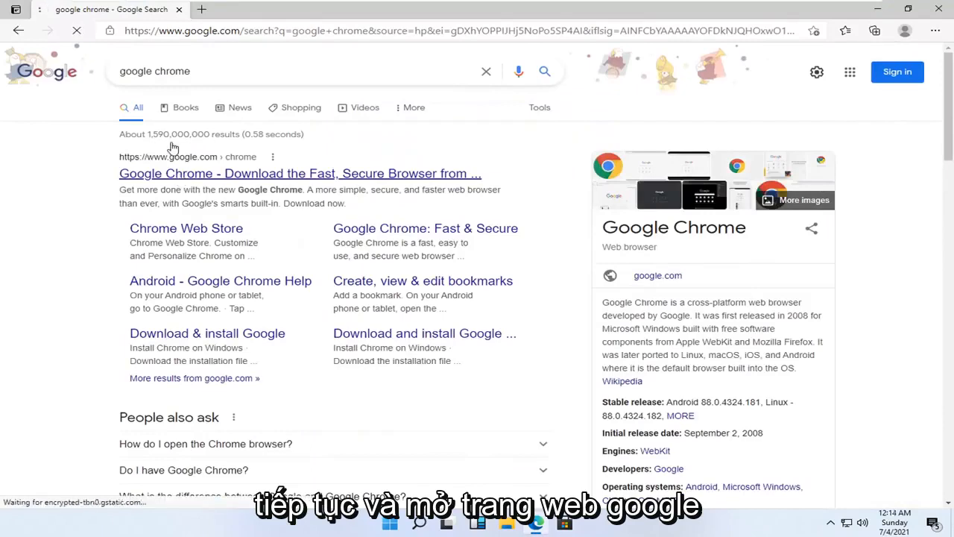
{"action": "left_click", "coordinate": [299, 173]}
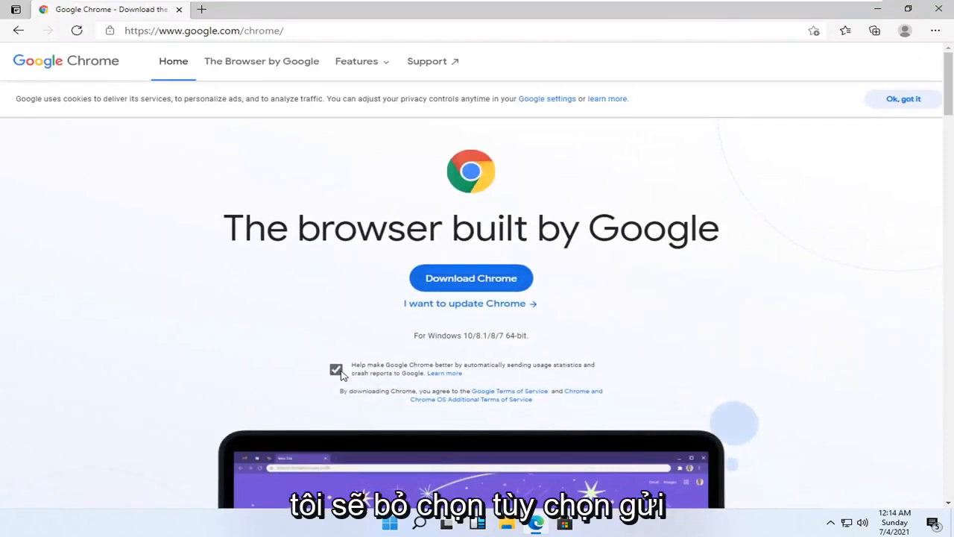
- Untick 'Help make Google Chrome better' and download the Chrome installer
{"action": "left_click", "coordinate": [337, 370]}
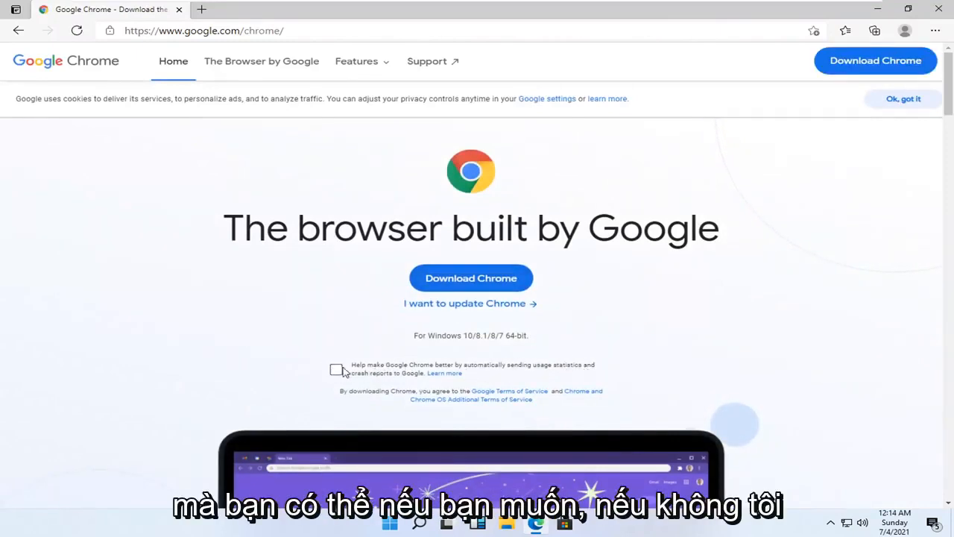
{"action": "mouse_move", "coordinate": [430, 278]}
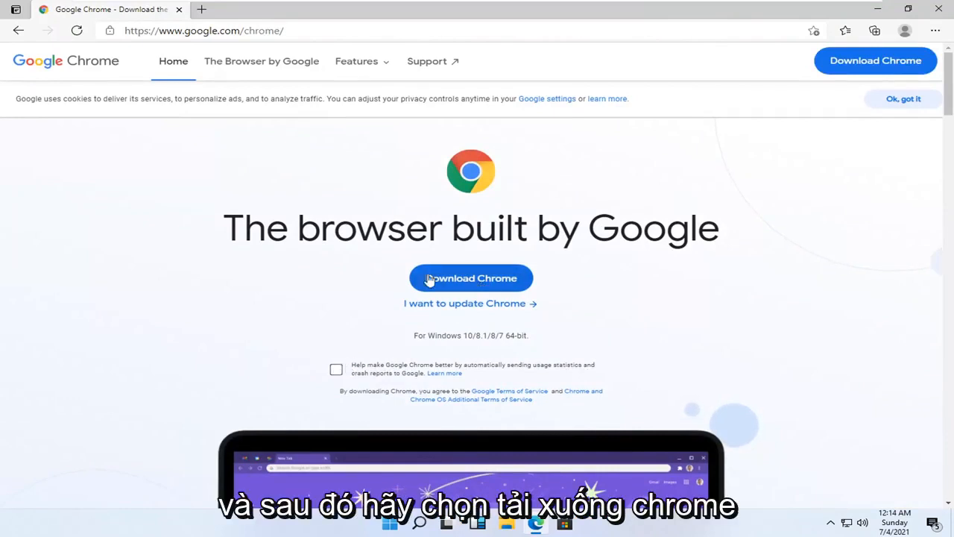
{"action": "left_click", "coordinate": [471, 278]}
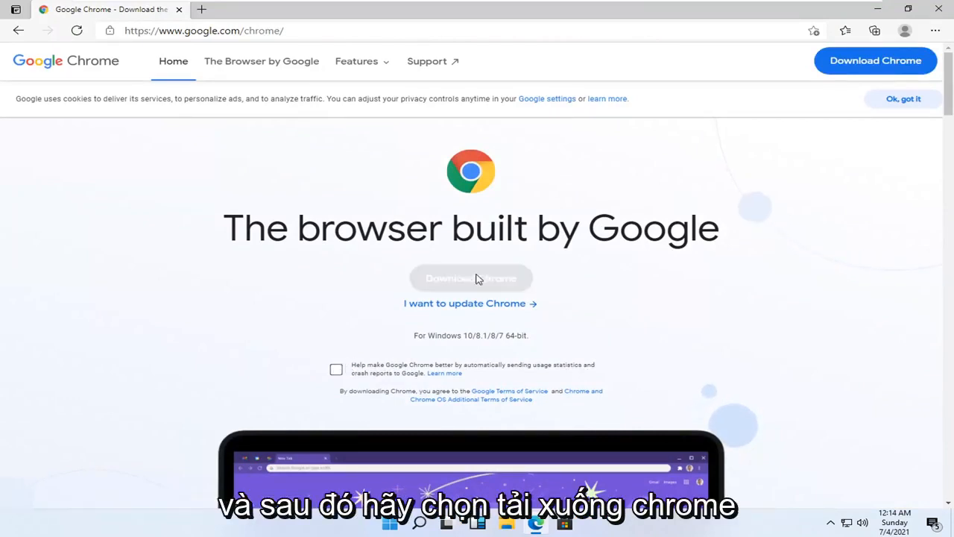
{"action": "left_click", "coordinate": [471, 278]}
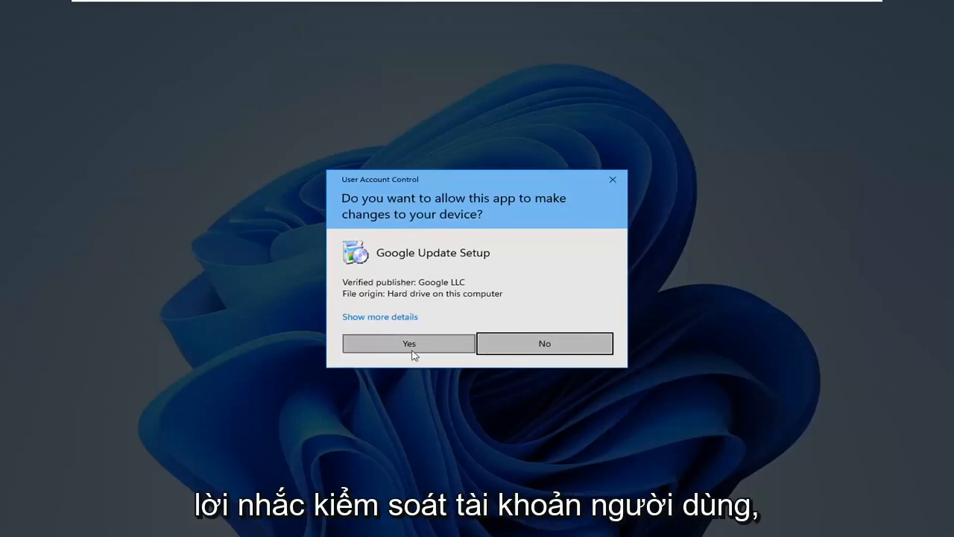
- Approve Google Update Setup with Yes in User Account Control
{"action": "left_click", "coordinate": [409, 343]}
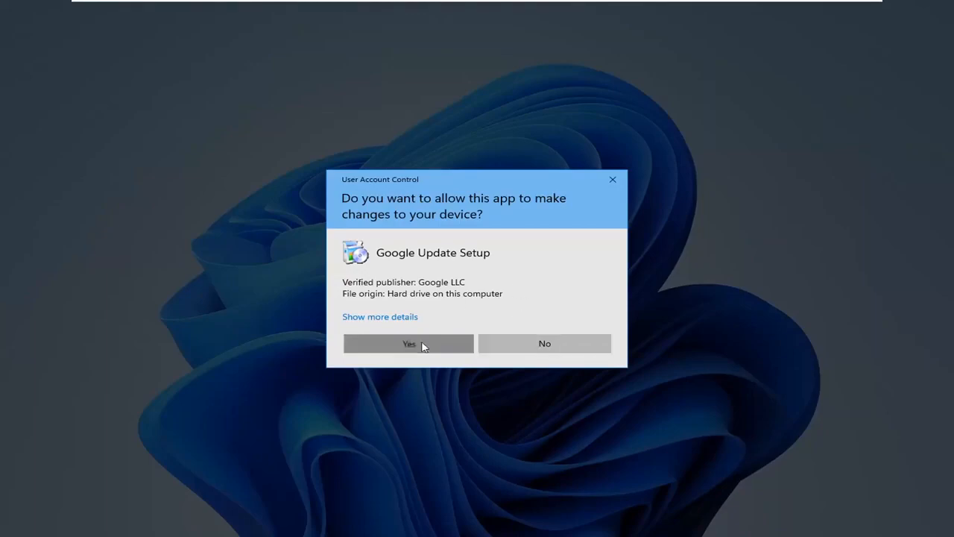
{"action": "left_click", "coordinate": [408, 343]}
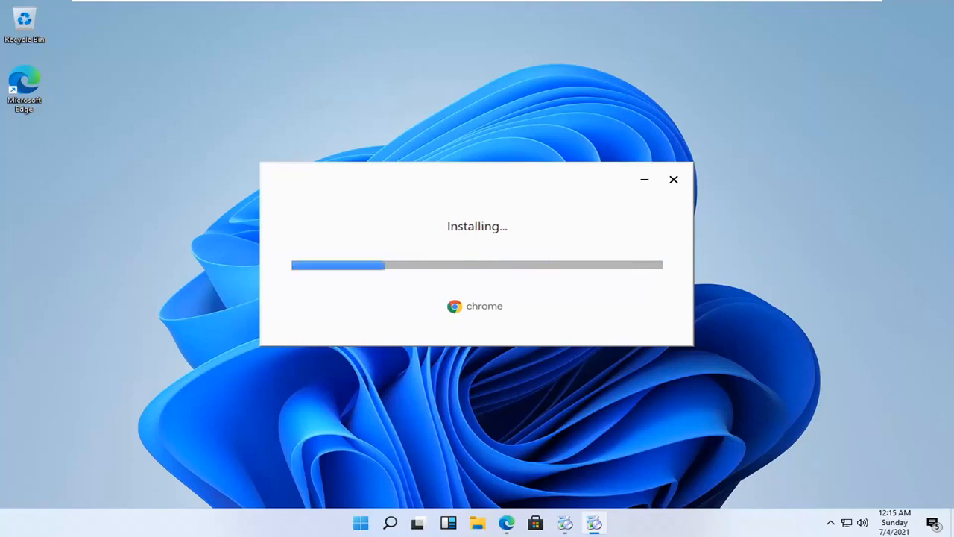
{"action": "mouse_move", "coordinate": [812, 478]}
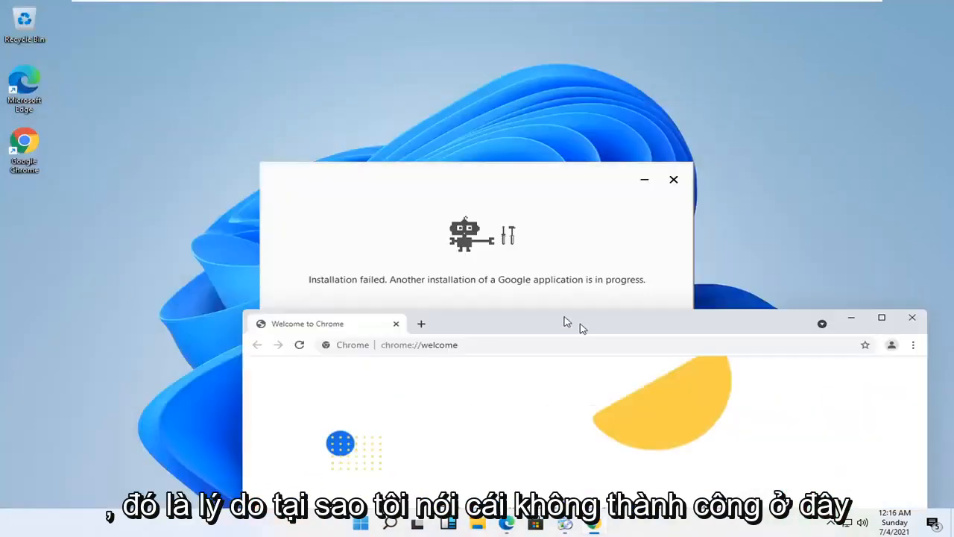
- Close the 'Installation failed' notice, leaving Welcome to Chrome open
{"action": "left_click", "coordinate": [674, 180]}
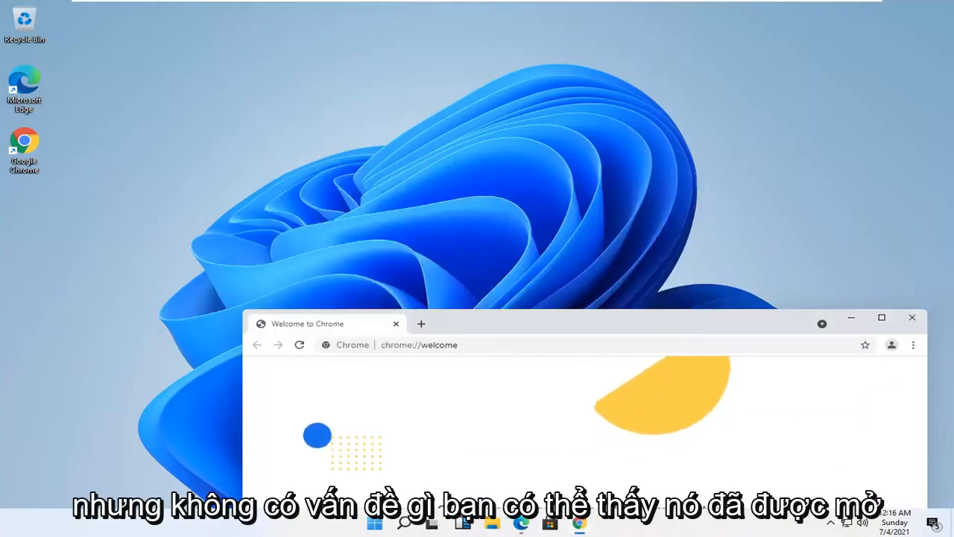